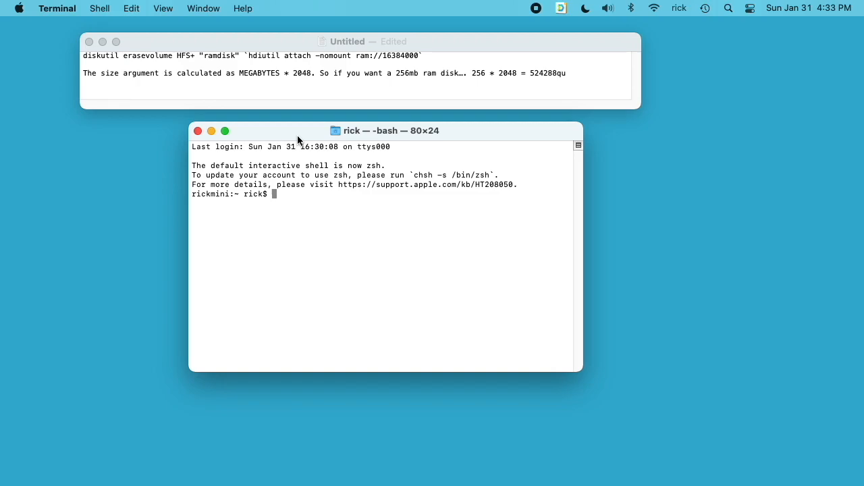
pyautogui.moveTo(242, 155)
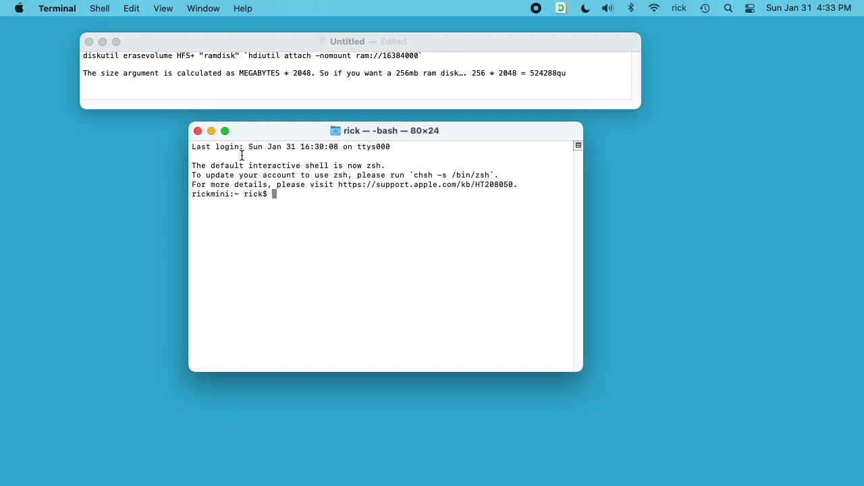
pyautogui.moveTo(224, 73)
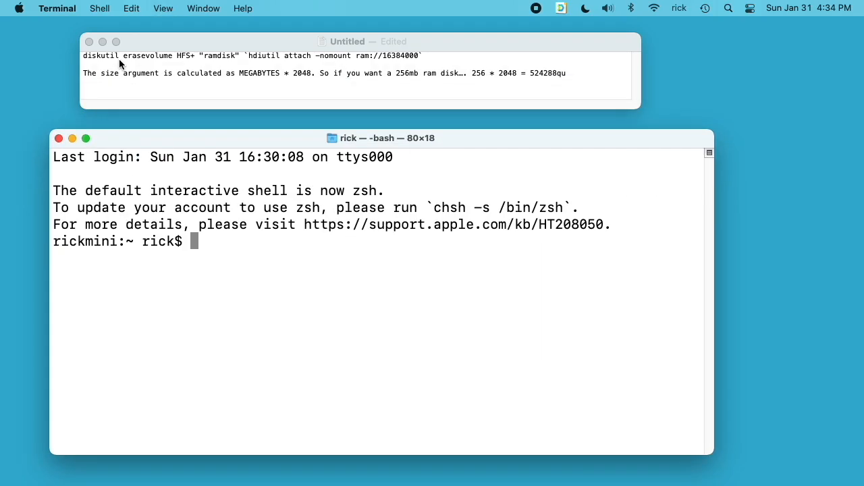
# Paste the diskutil erasevolume command (size 16384000) from the notes into Terminal and run it to mount ramdisk
pyautogui.tripleClick(252, 55)
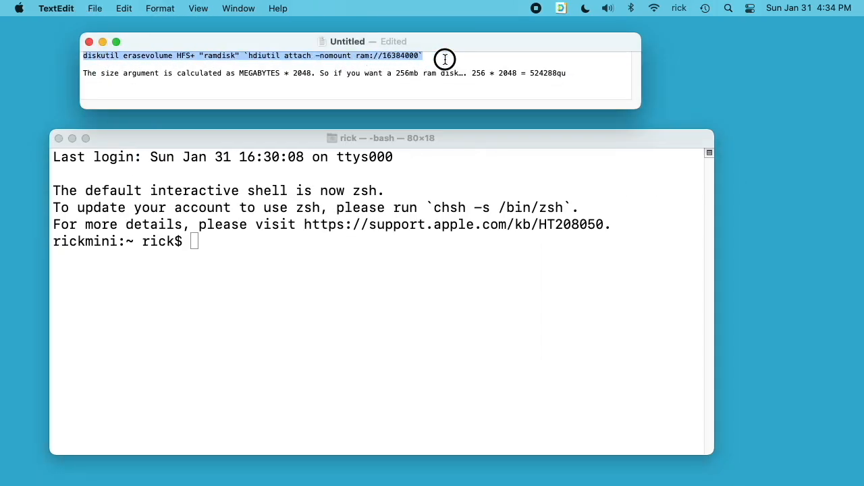
pyautogui.rightClick(446, 60)
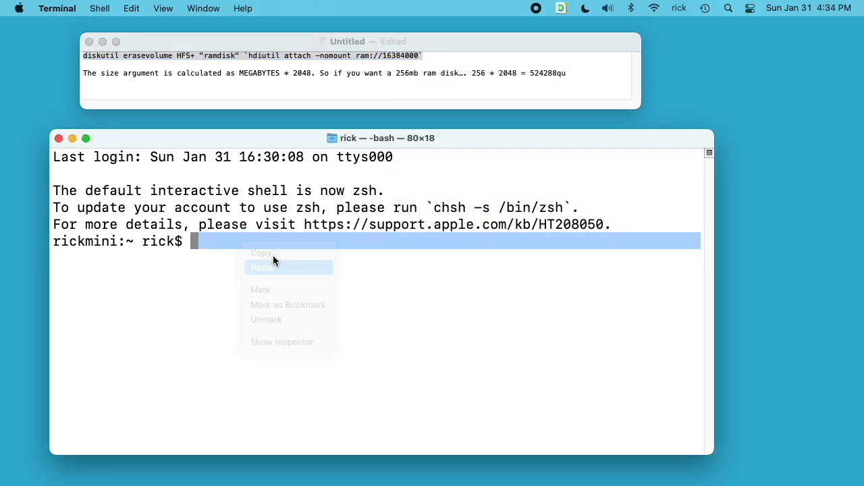
pyautogui.click(262, 267)
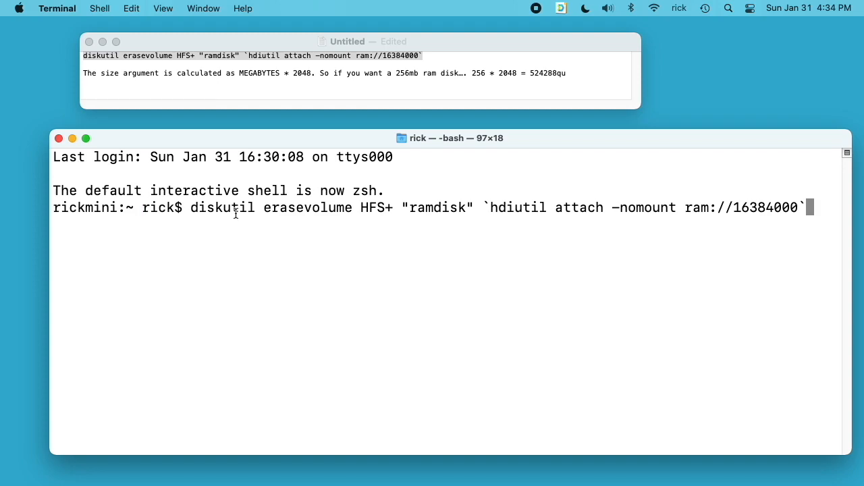
pyautogui.moveTo(295, 205)
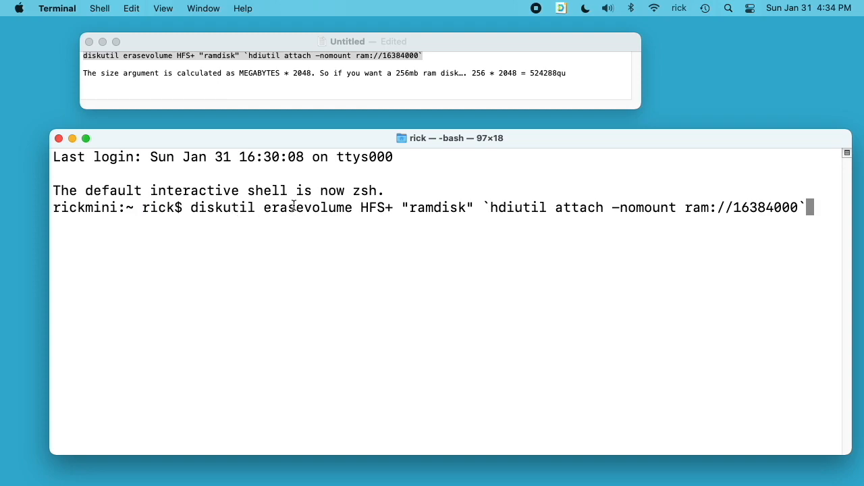
pyautogui.moveTo(438, 211)
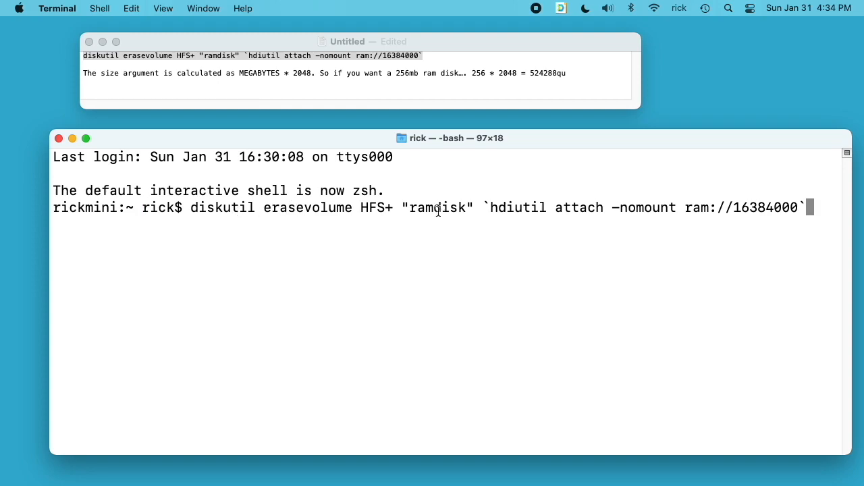
pyautogui.moveTo(524, 220)
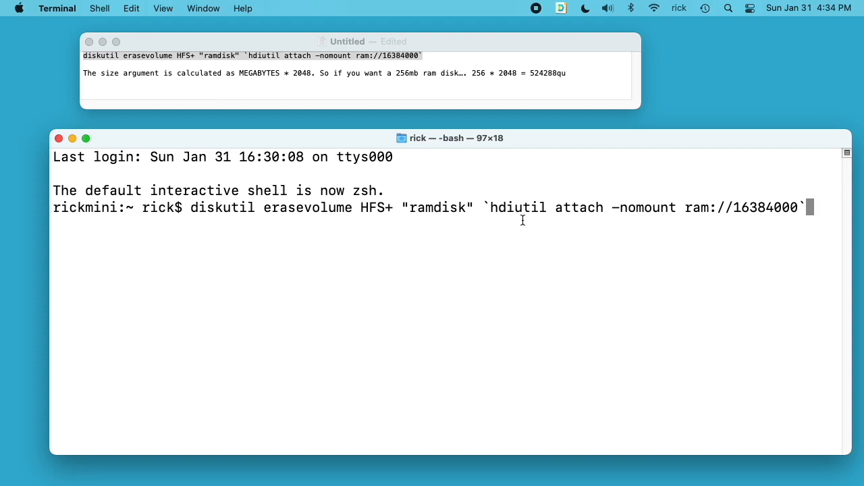
pyautogui.moveTo(588, 215)
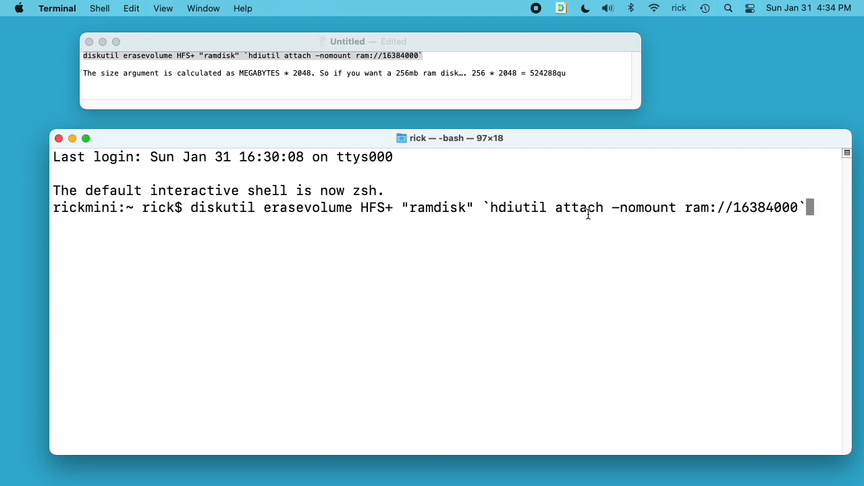
pyautogui.moveTo(690, 208)
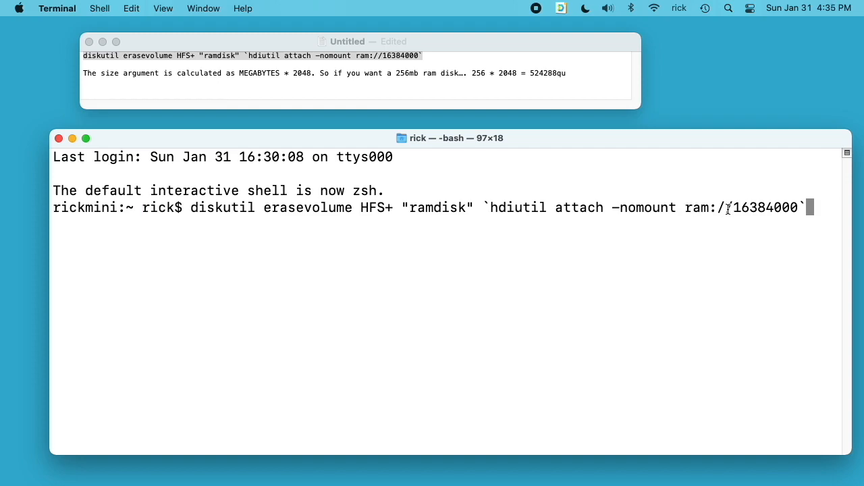
pyautogui.doubleClick(764, 208)
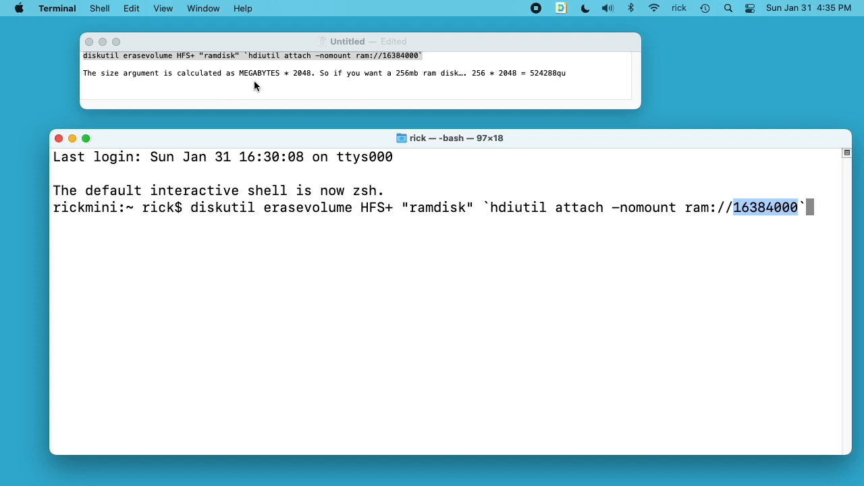
pyautogui.moveTo(302, 77)
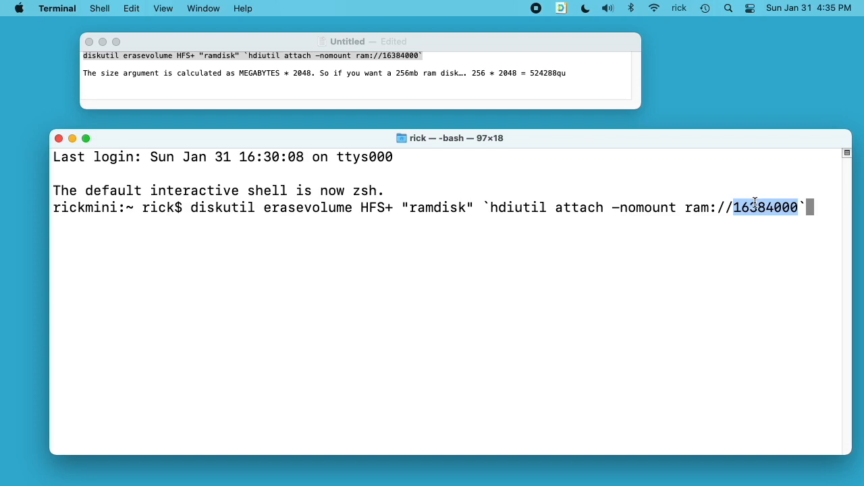
pyautogui.press('Return')
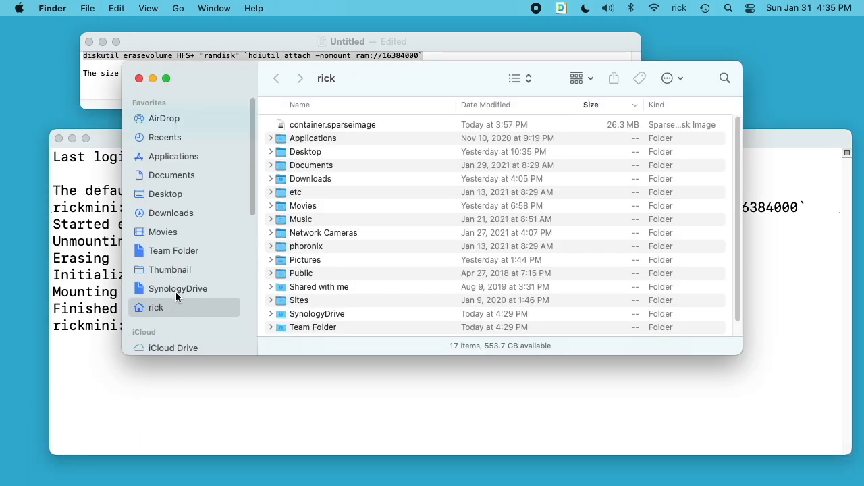
# Open the newly mounted ramdisk volume from Finder's Locations sidebar
pyautogui.scroll(-3)
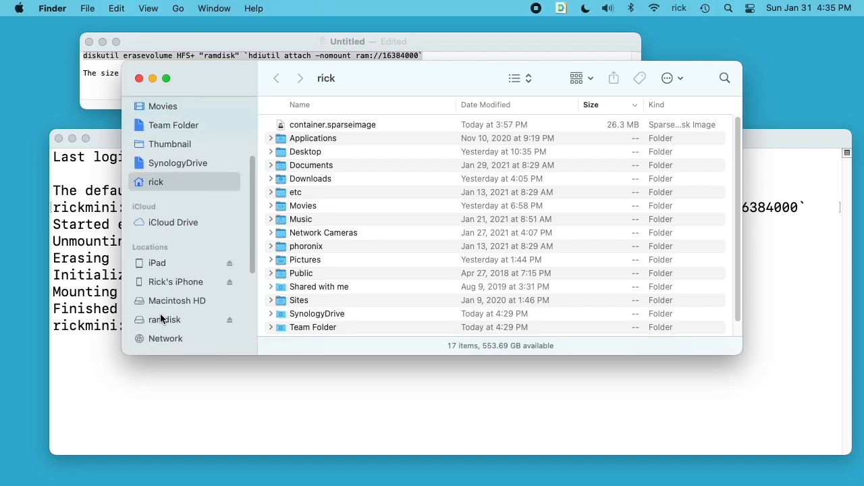
pyautogui.click(165, 319)
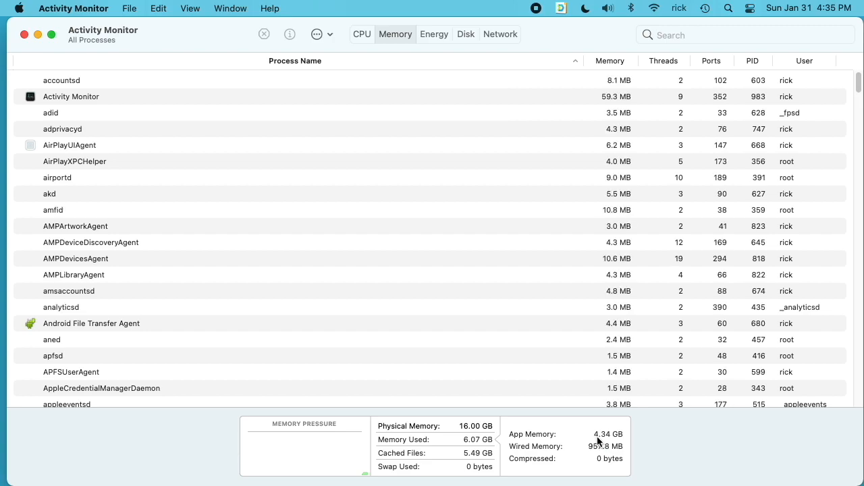
pyautogui.moveTo(608, 435)
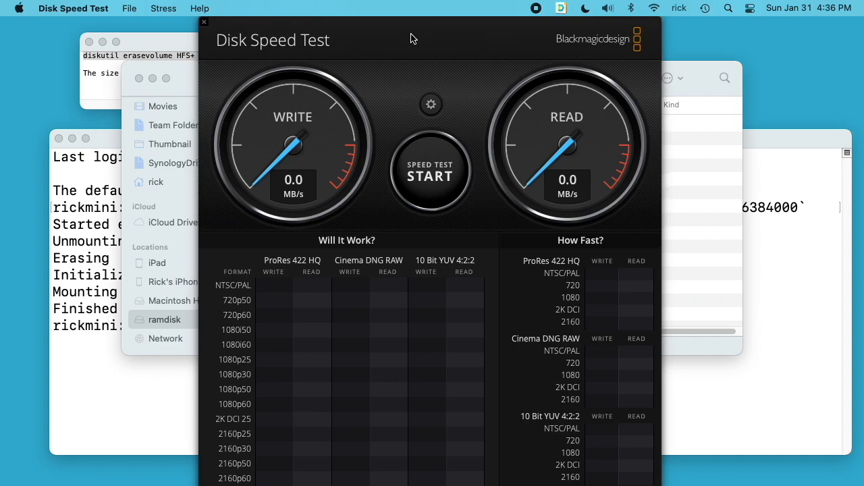
# Select ramdisk as the target drive in Disk Speed Test's settings
pyautogui.click(430, 104)
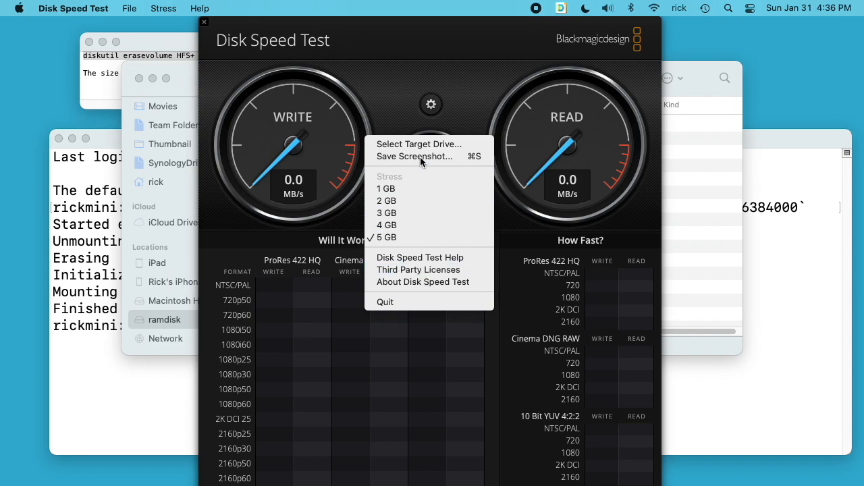
pyautogui.click(415, 157)
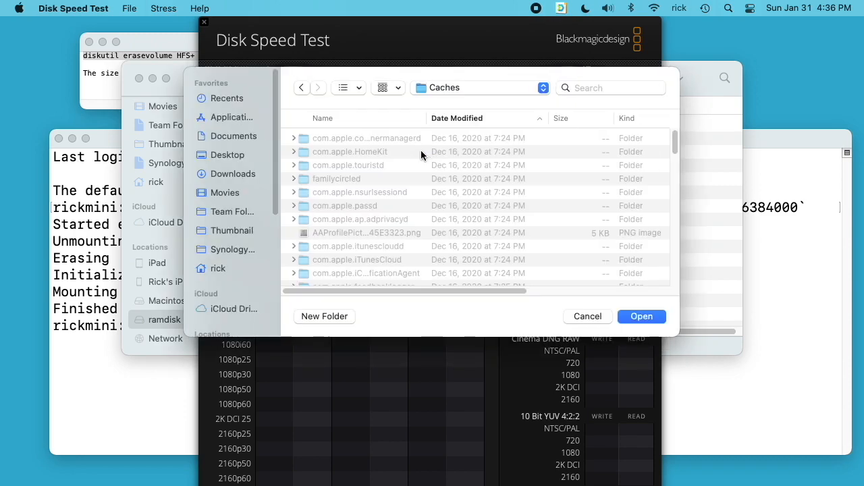
pyautogui.scroll(-3)
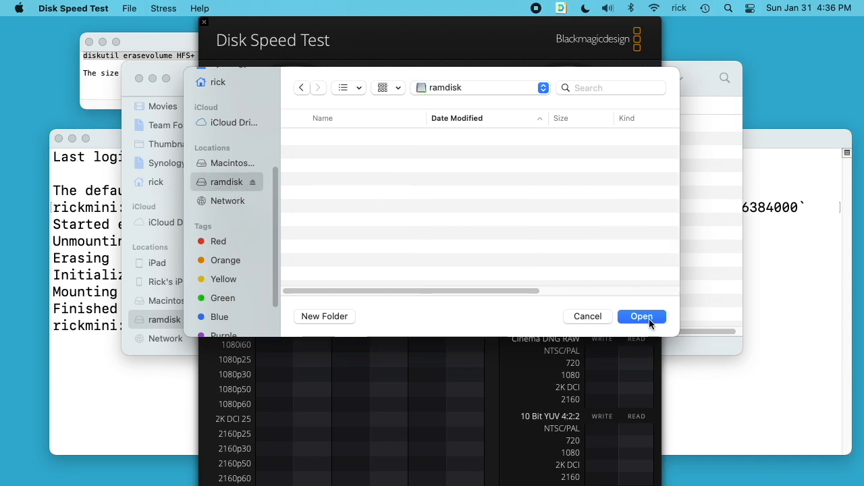
pyautogui.click(641, 316)
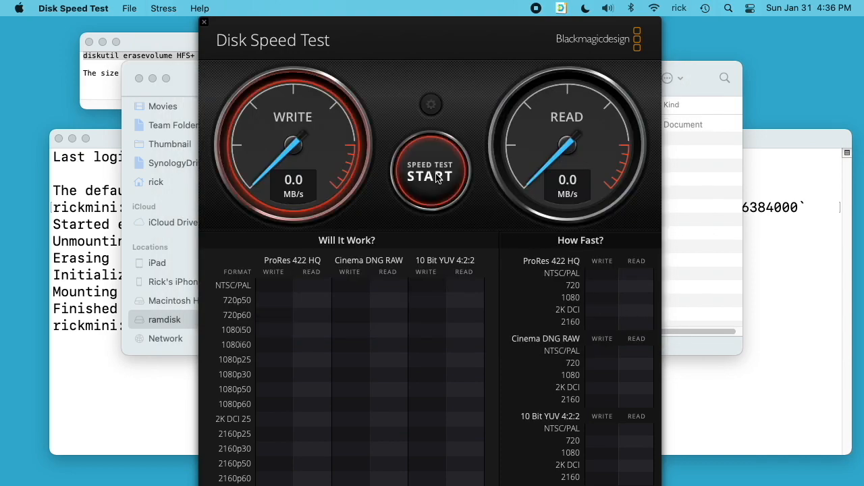
# Start the speed test so write speeds begin registering on the ramdisk
pyautogui.click(429, 174)
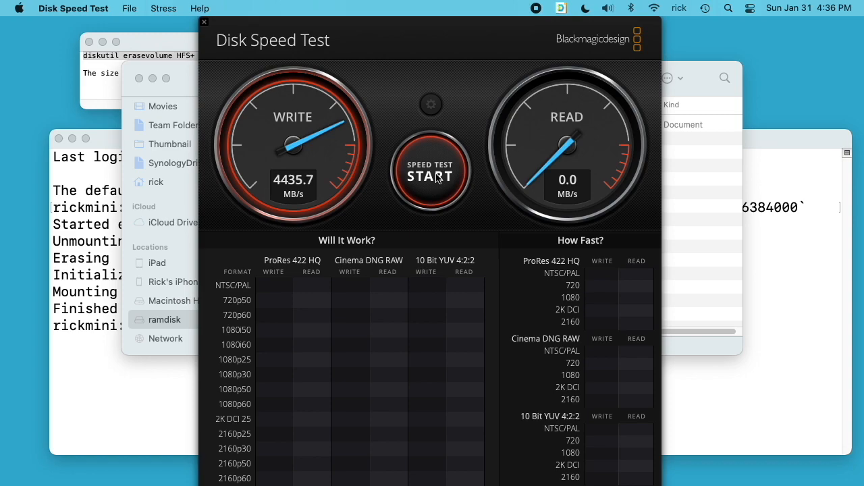
pyautogui.click(430, 175)
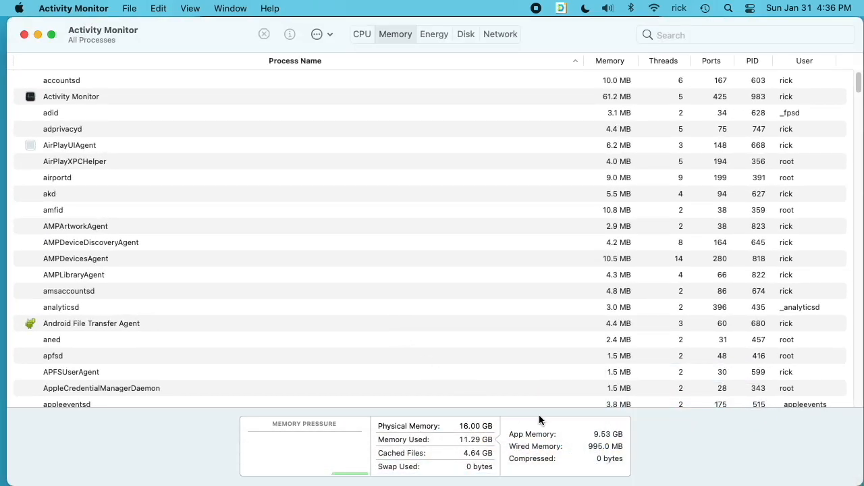
pyautogui.moveTo(611, 440)
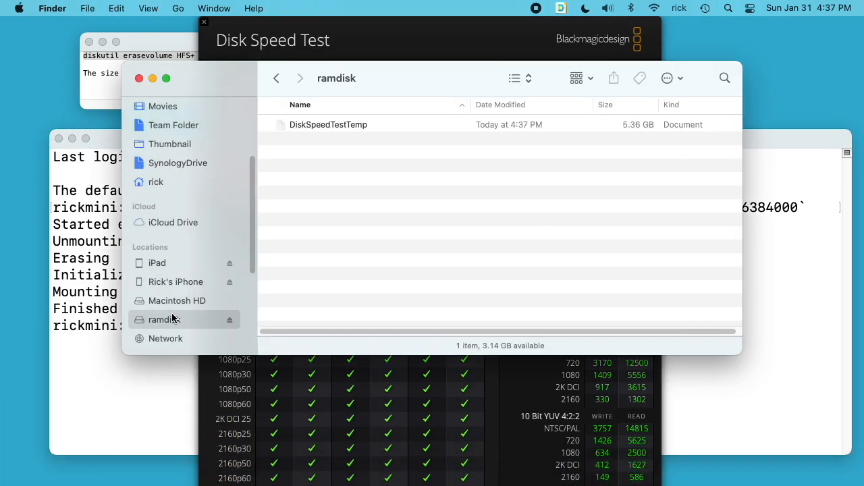
# Show Get Info for the ramdisk volume from the Finder sidebar
pyautogui.rightClick(163, 319)
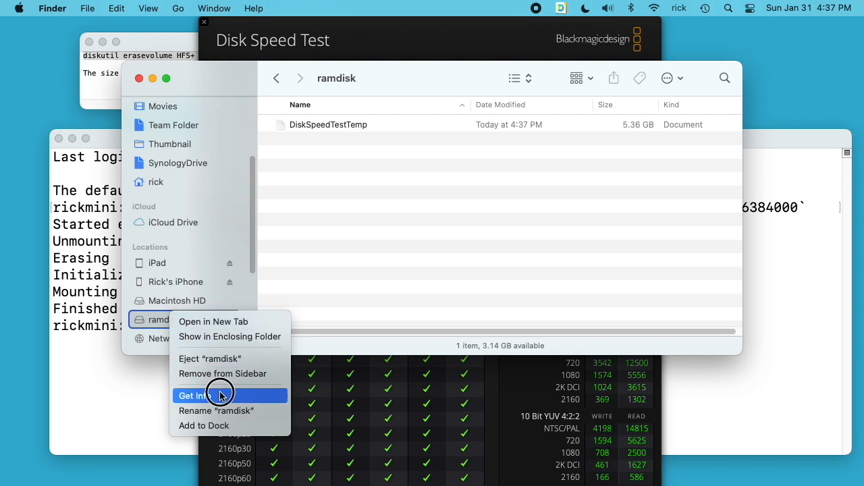
pyautogui.click(195, 395)
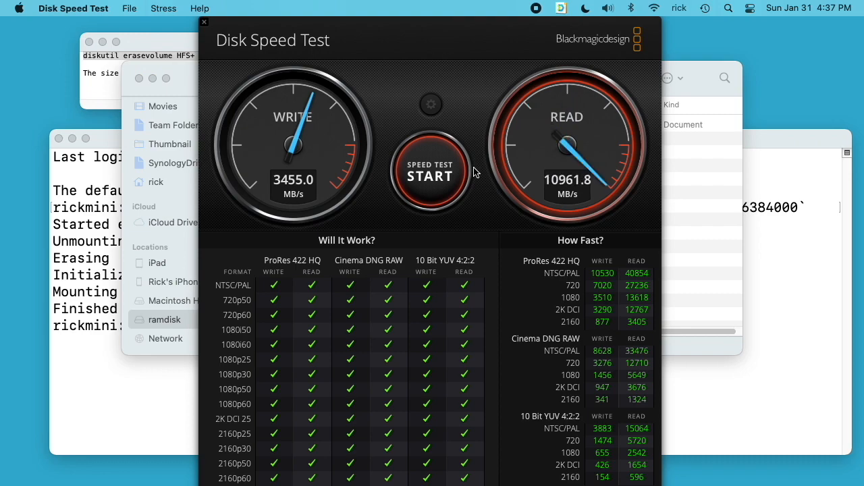
# Run further benchmark passes and stop at 1319.8 MB/s write and 13836.6 MB/s read
pyautogui.click(430, 170)
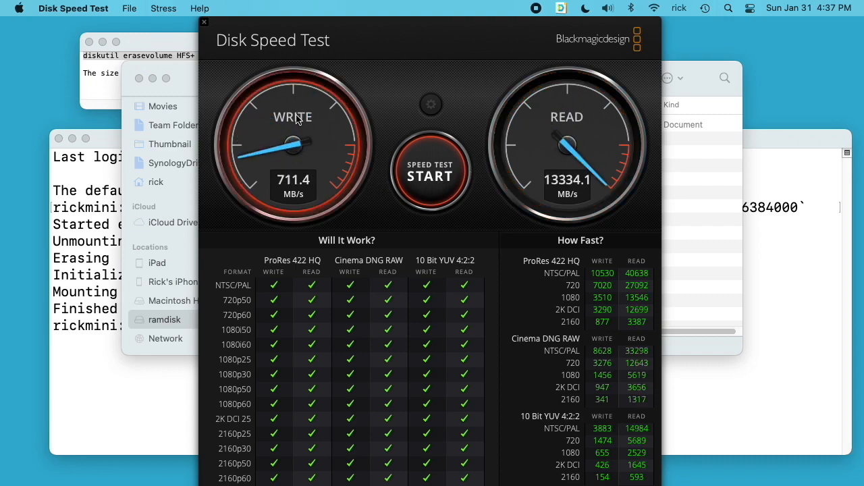
pyautogui.click(429, 173)
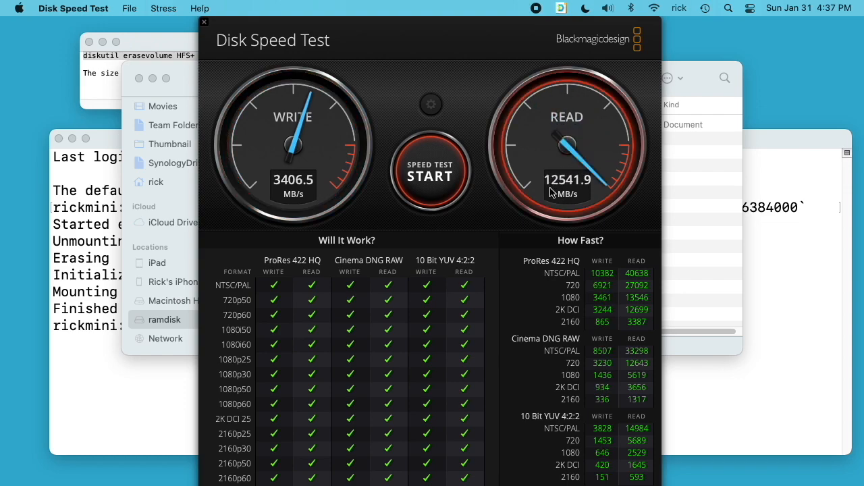
pyautogui.click(429, 174)
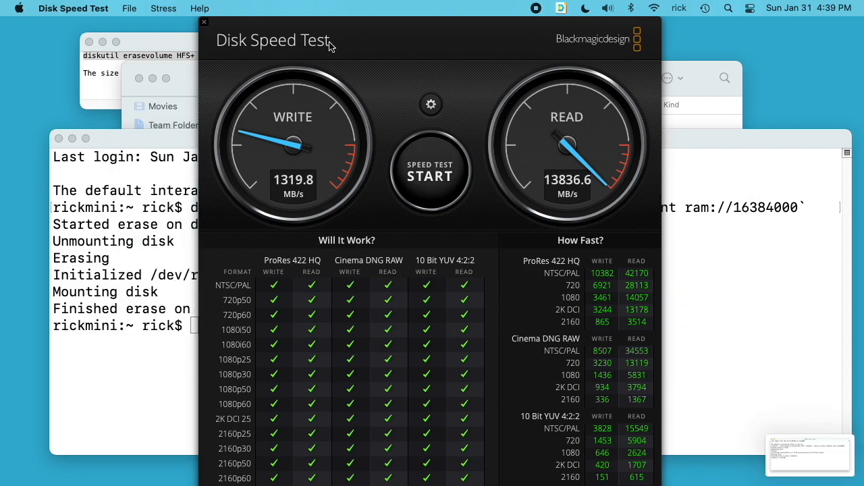
pyautogui.moveTo(186, 74)
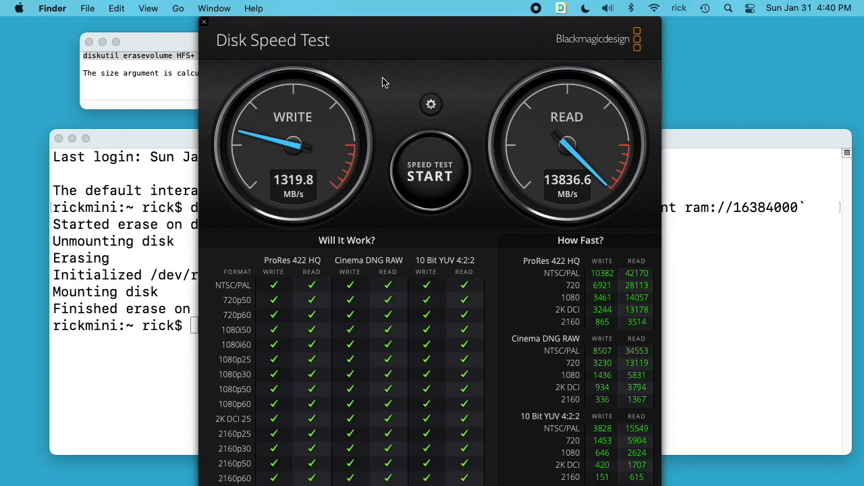
pyautogui.moveTo(529, 418)
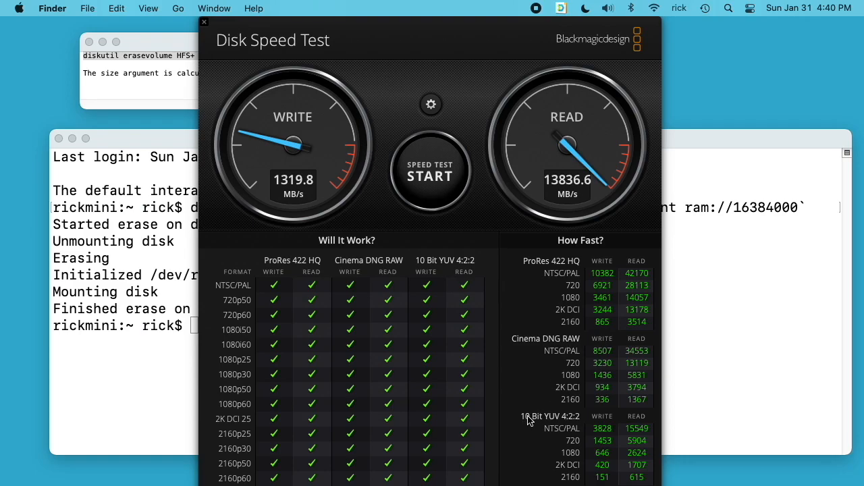
# Close the ramdisk Finder window, leaving the benchmark results and Terminal visible
pyautogui.click(672, 438)
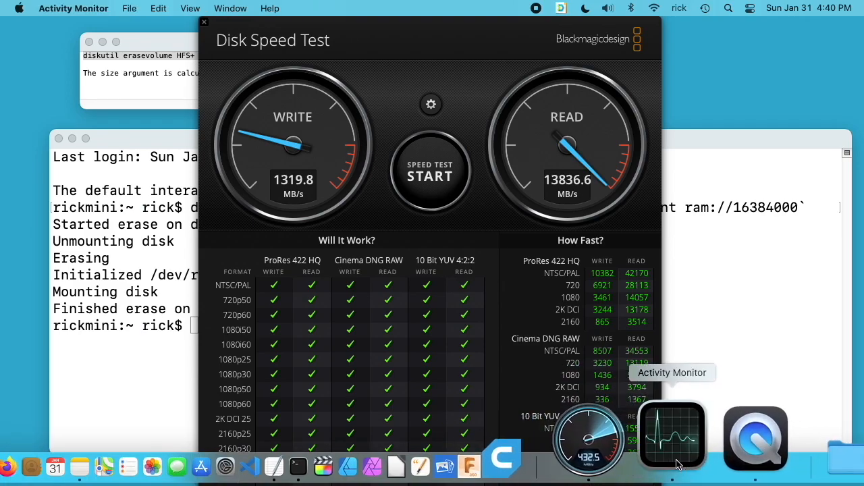
# Check memory used has dropped to about 6.29 GB in Activity Monitor, then reach its Quit option
pyautogui.click(673, 435)
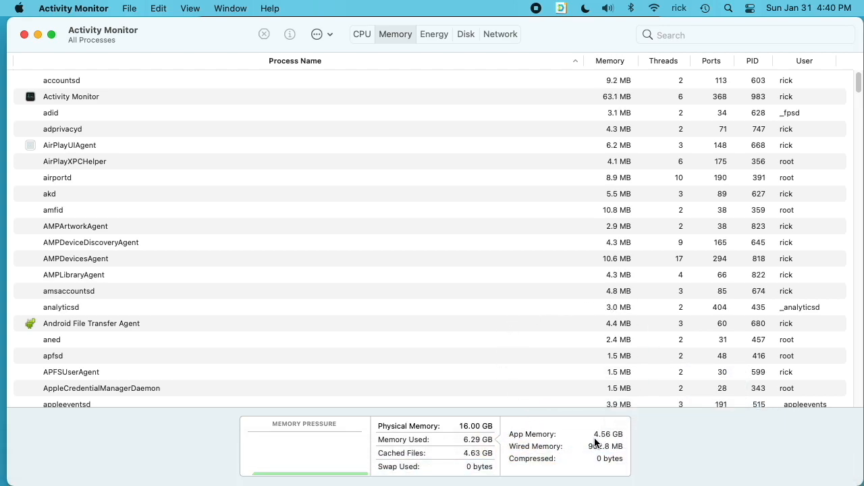
pyautogui.moveTo(627, 440)
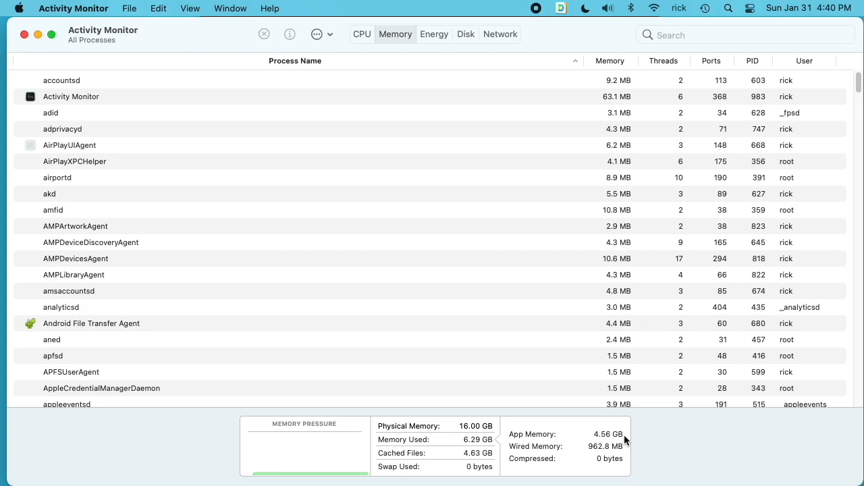
pyautogui.moveTo(443, 290)
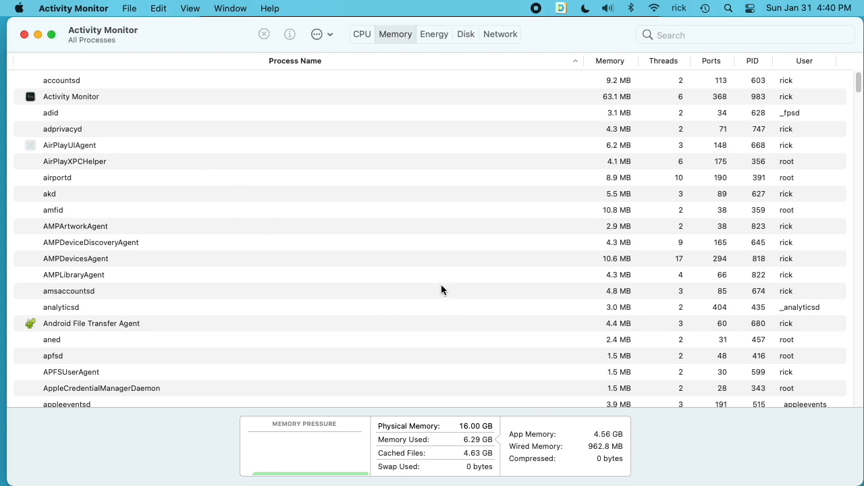
pyautogui.click(73, 8)
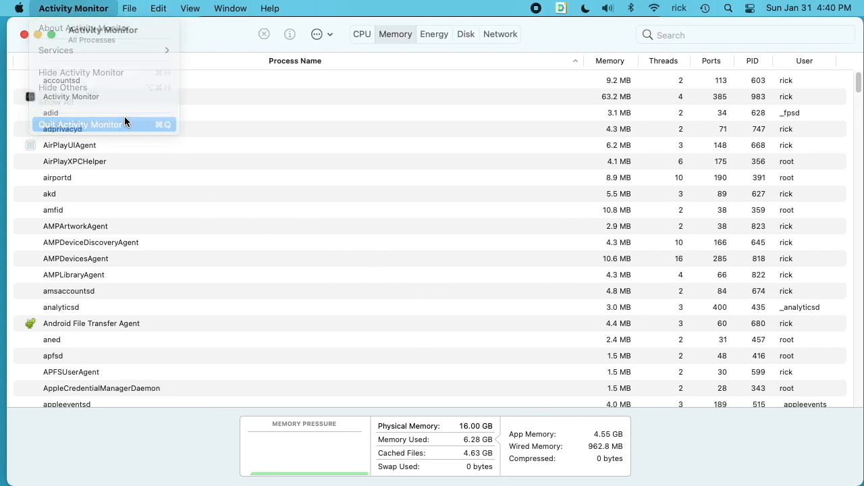